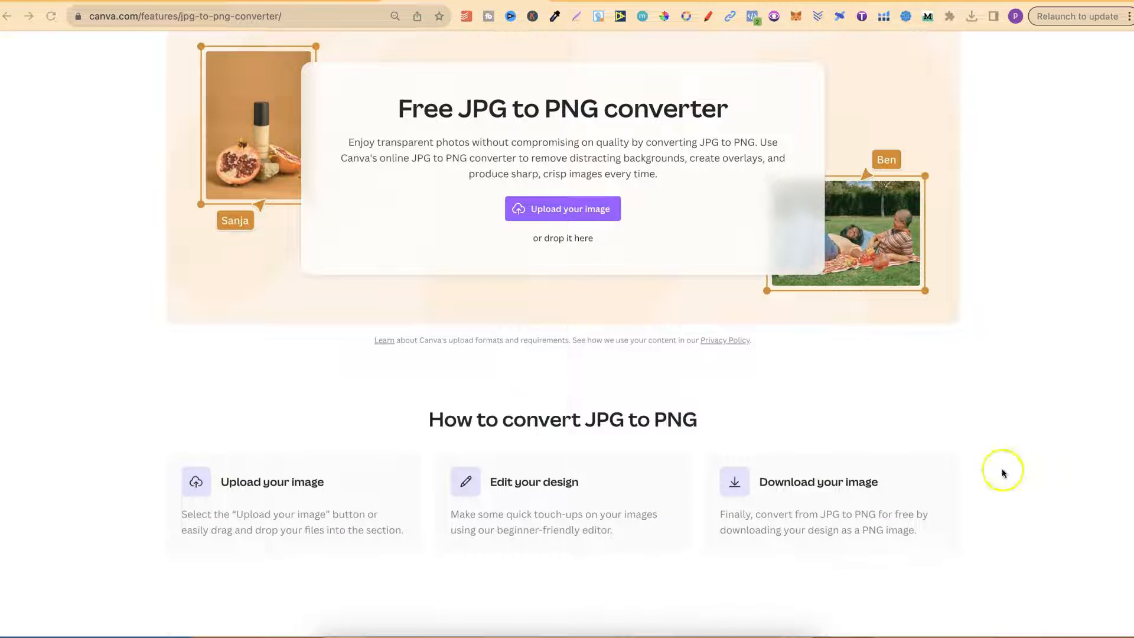
{"action": "mouse_move", "coordinate": [626, 519]}
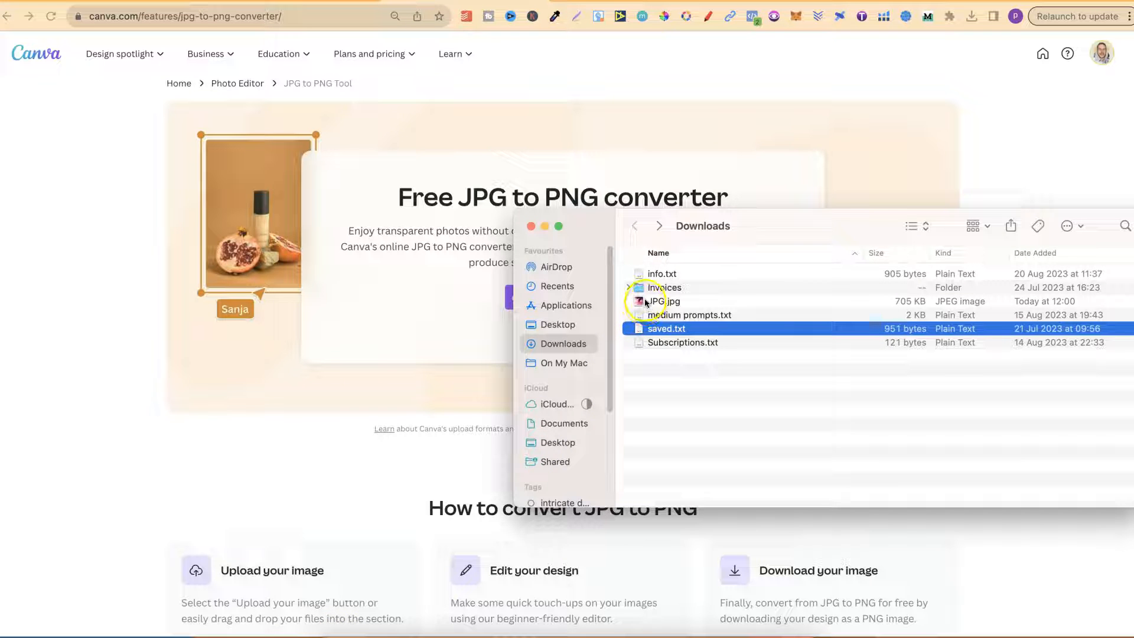
Step: Upload JPG.jpg, the palm tree sunset photo, from the Downloads folder into Canva
{"action": "left_click", "coordinate": [664, 301]}
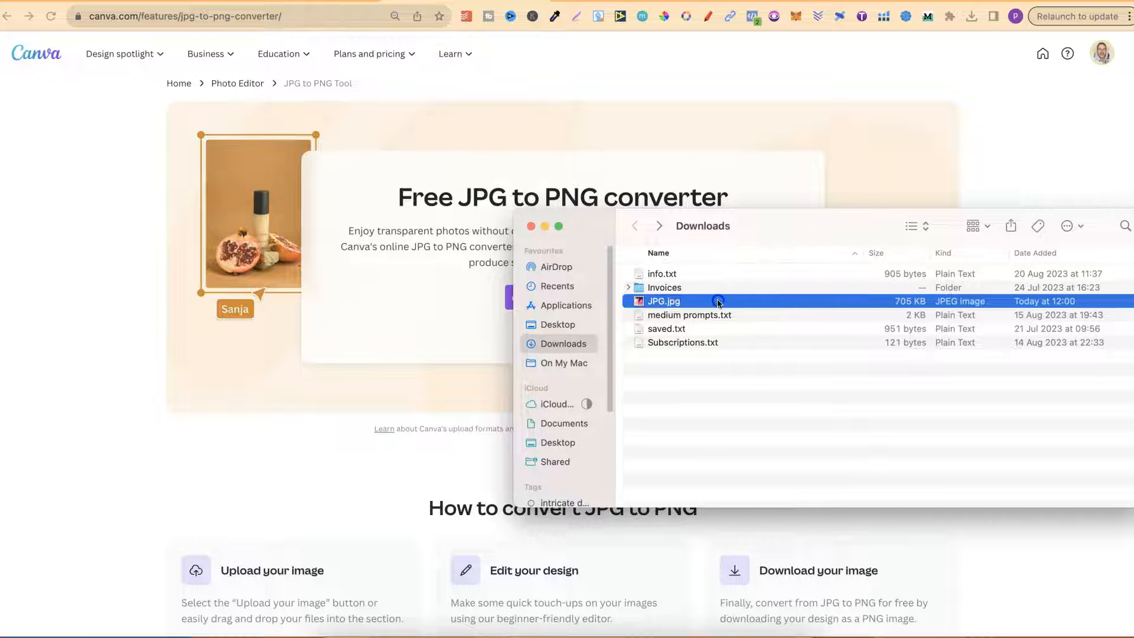
{"action": "double_click", "coordinate": [664, 301]}
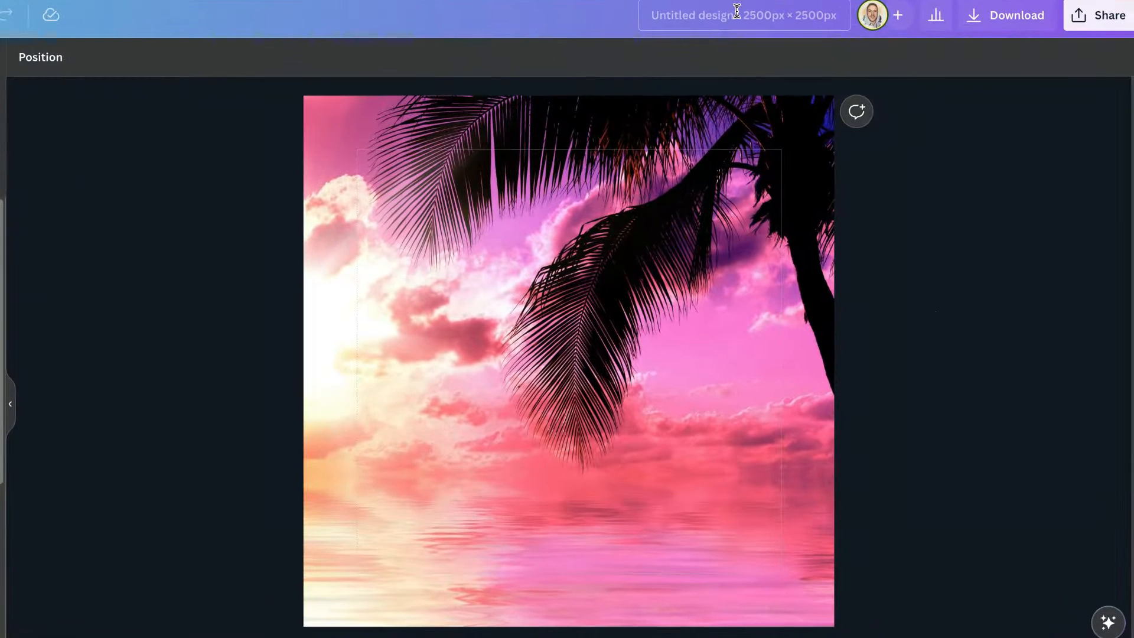
Step: Rename the design 'Name your image', download it as PNG, and confirm the 6.2 MB file finished
{"action": "left_click", "coordinate": [743, 14]}
{"action": "type", "text": "Name your image"}
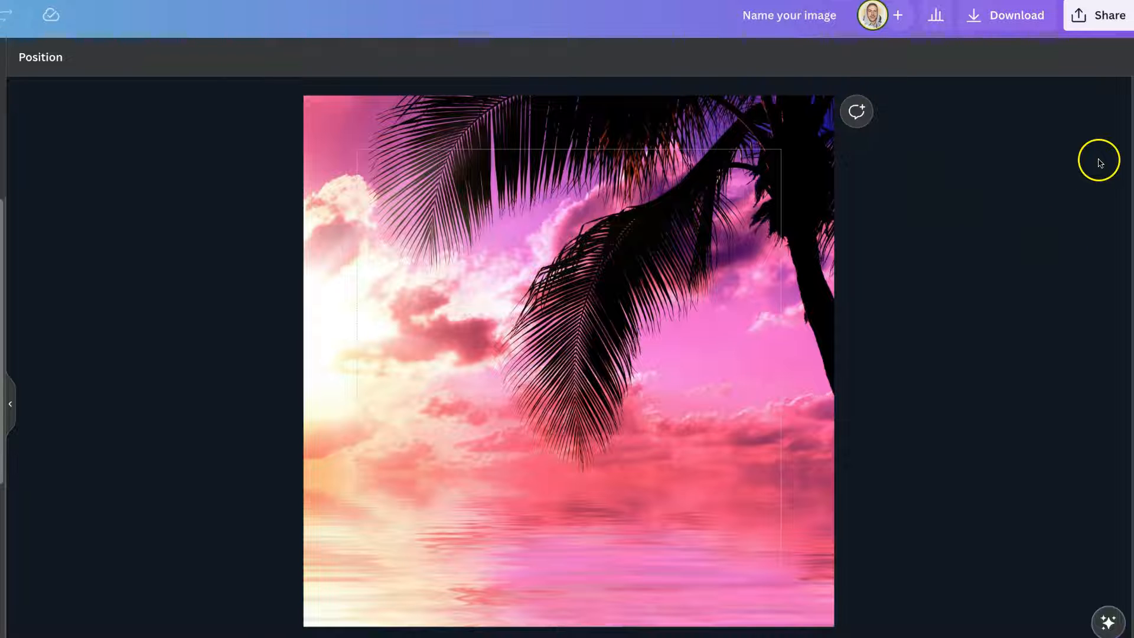
{"action": "left_click", "coordinate": [1106, 15]}
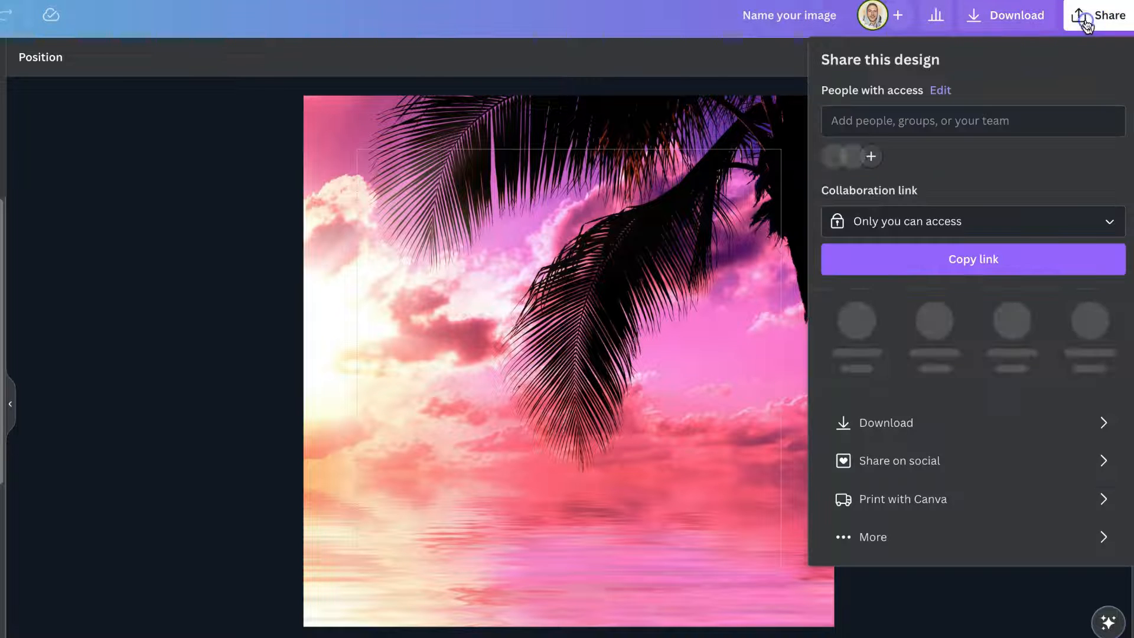
{"action": "left_click", "coordinate": [883, 422]}
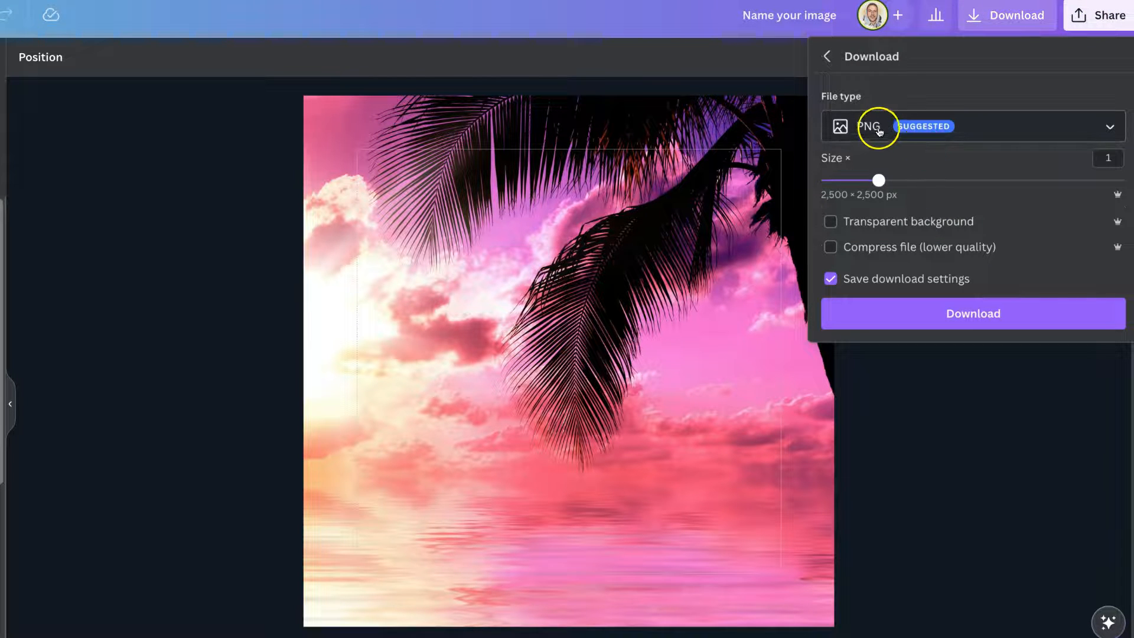
{"action": "left_click", "coordinate": [973, 313]}
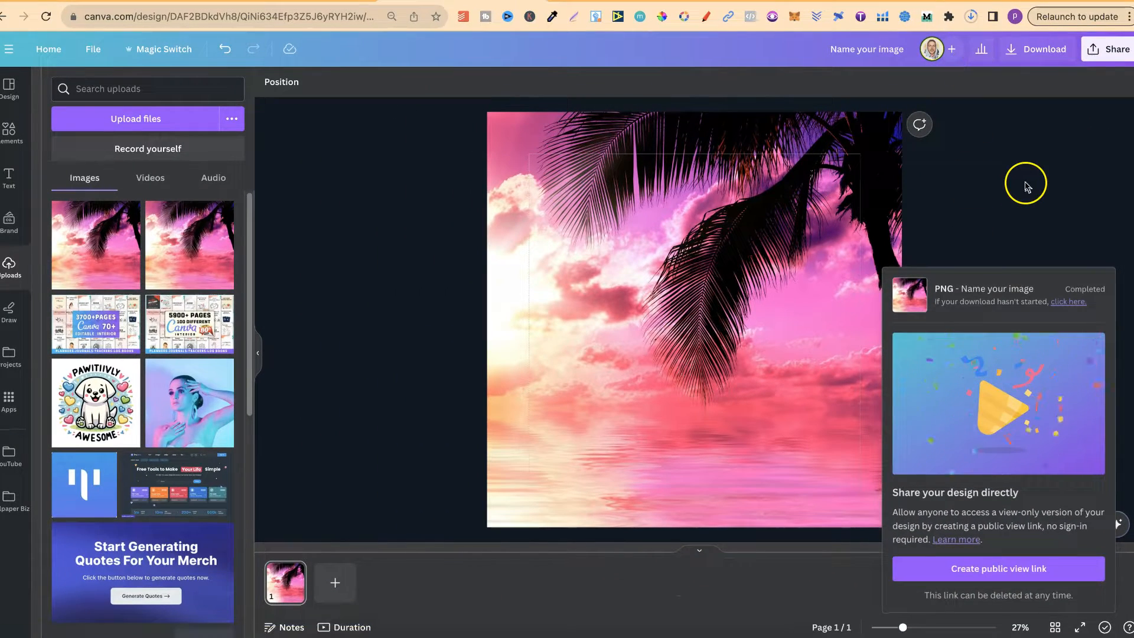
{"action": "left_click", "coordinate": [969, 16]}
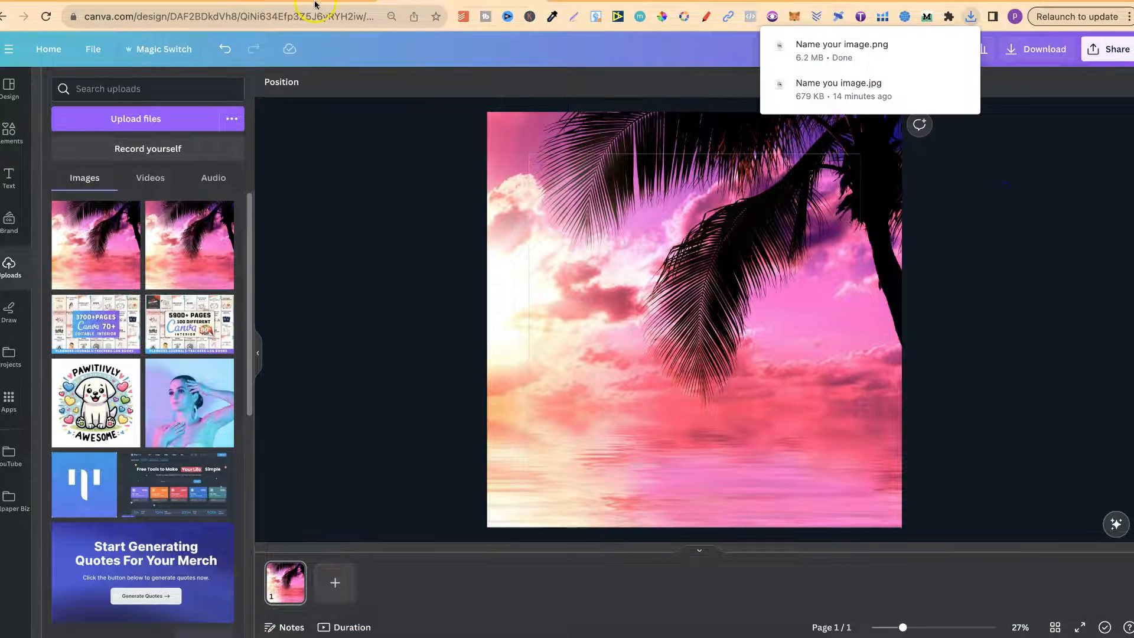